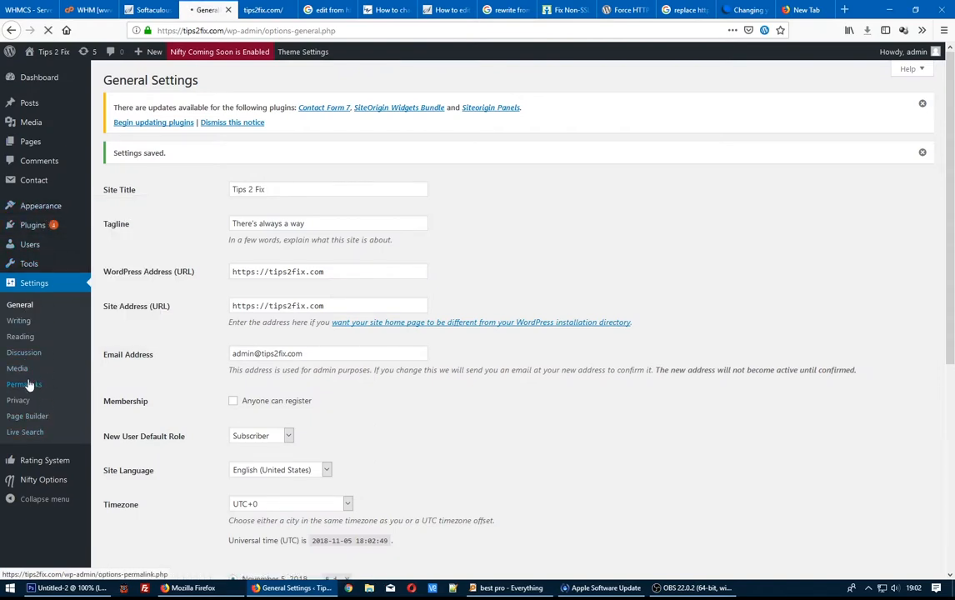
# - Re-save the Post name permalink structure under Settings > Permalinks
pyautogui.click(25, 384)
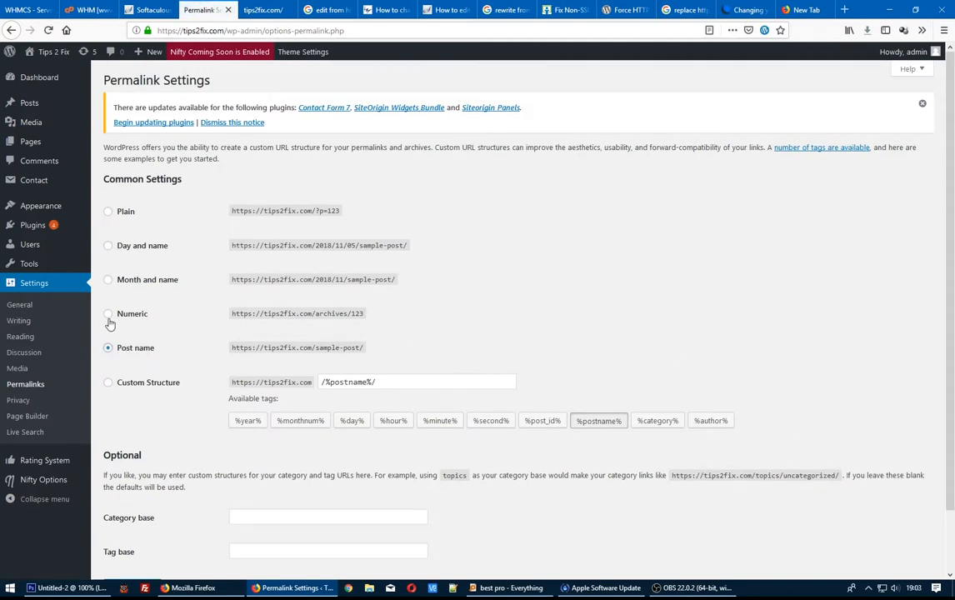
pyautogui.scroll(-3)
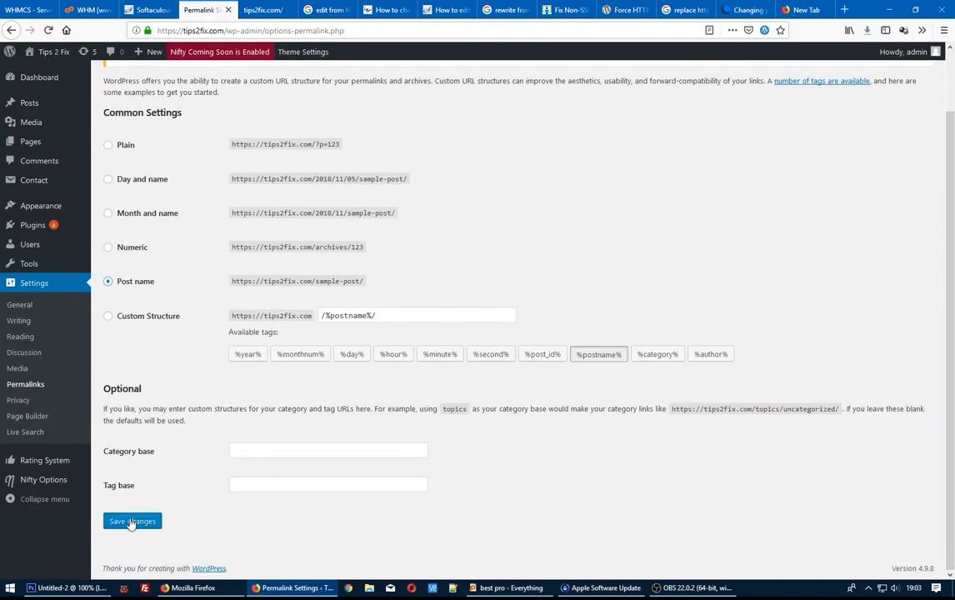
pyautogui.click(132, 521)
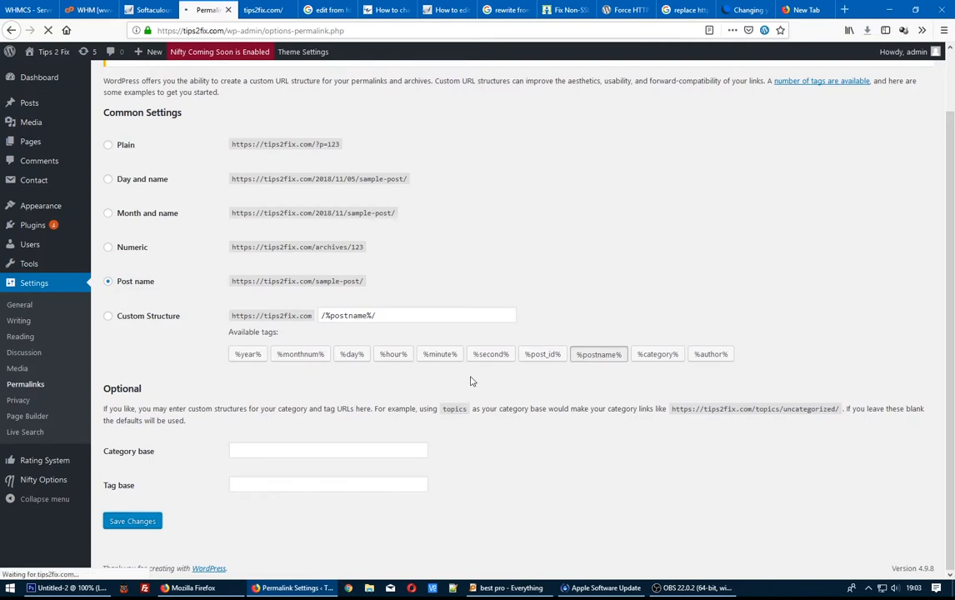
pyautogui.click(131, 521)
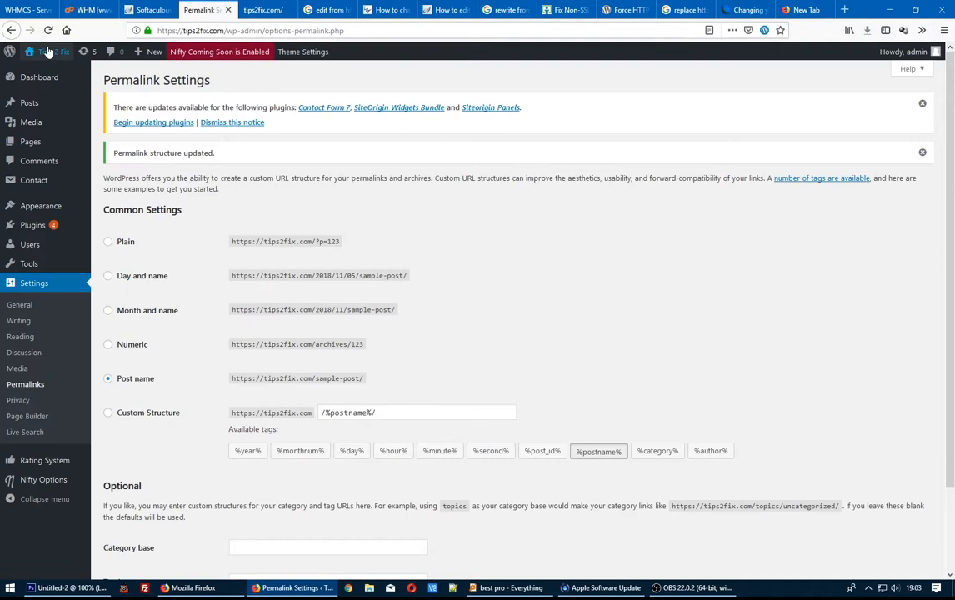
pyautogui.click(296, 10)
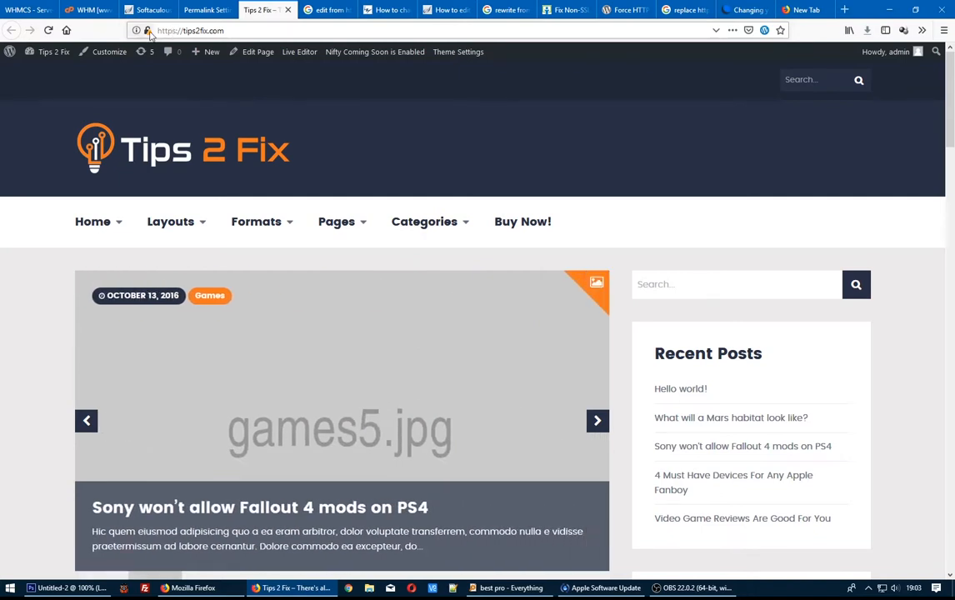
pyautogui.click(136, 31)
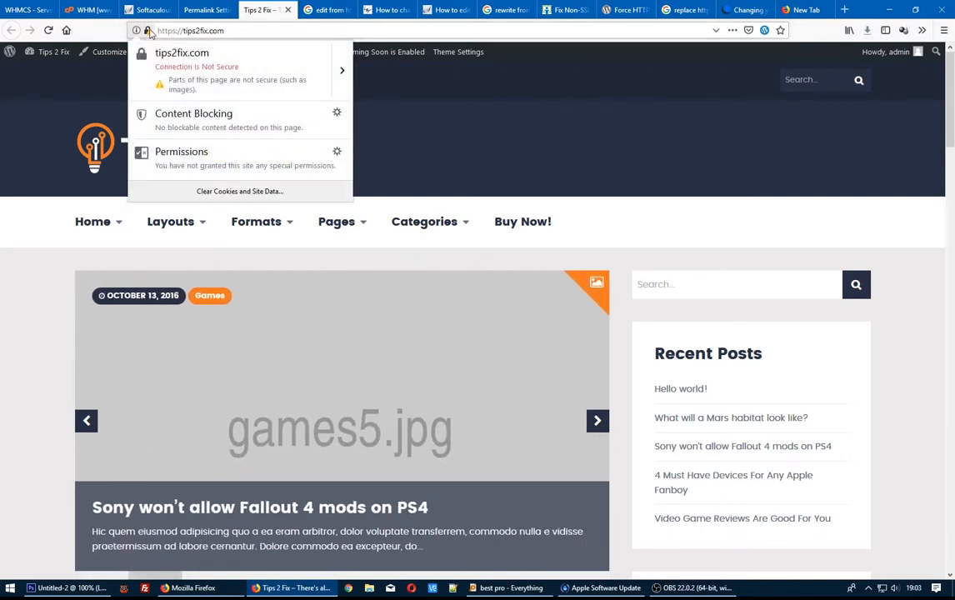
pyautogui.moveTo(182, 81)
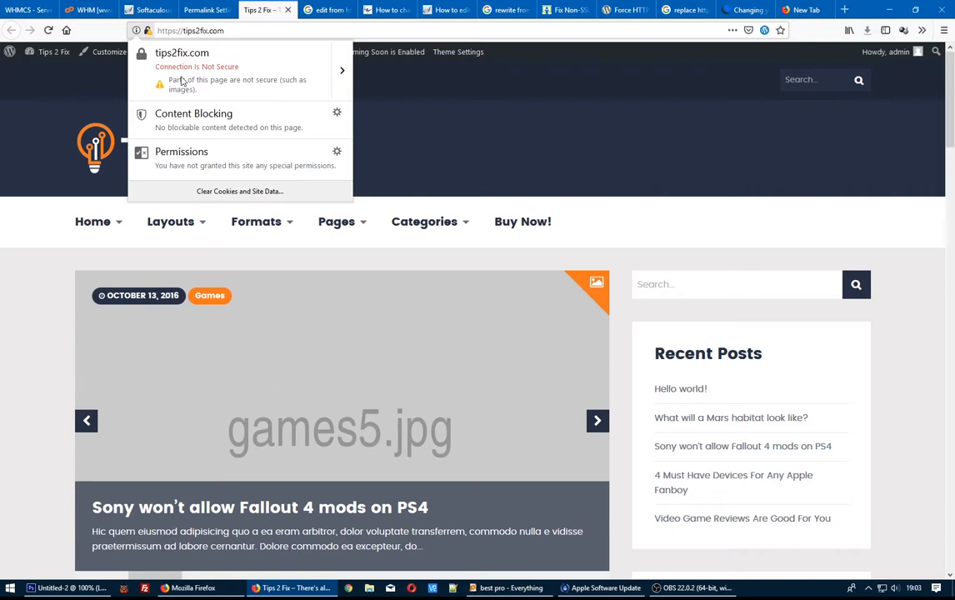
pyautogui.moveTo(253, 90)
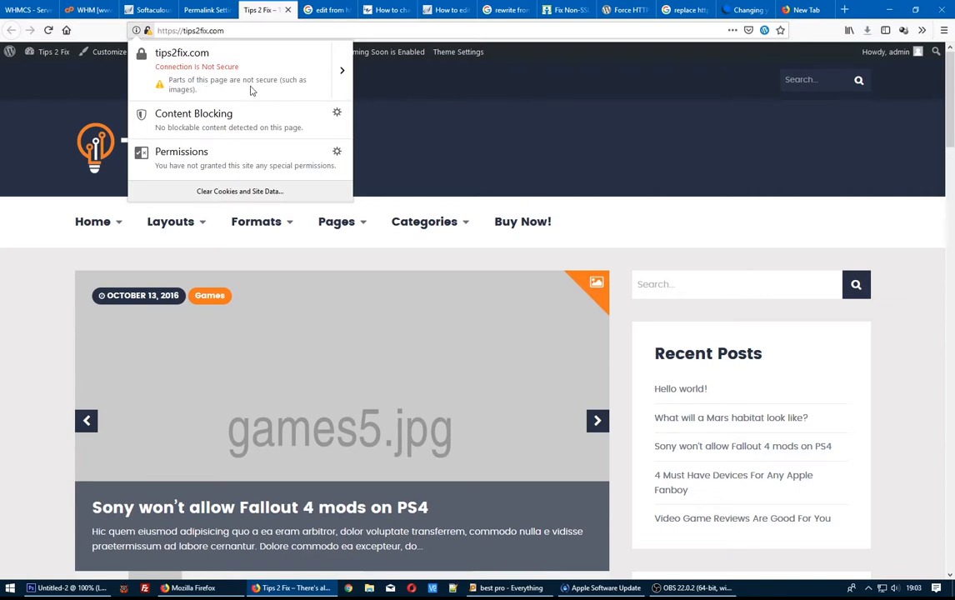
pyautogui.click(597, 420)
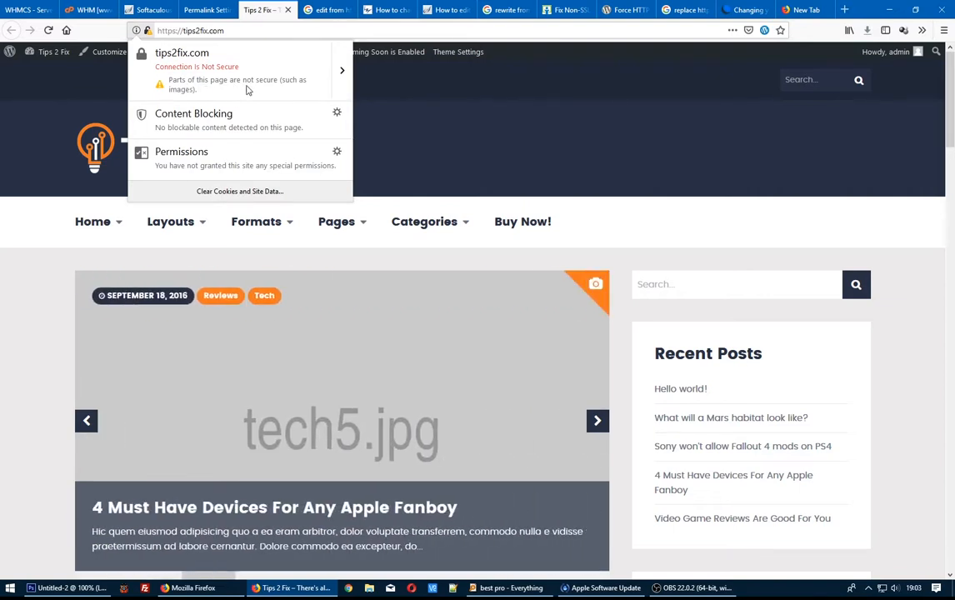
pyautogui.moveTo(388, 106)
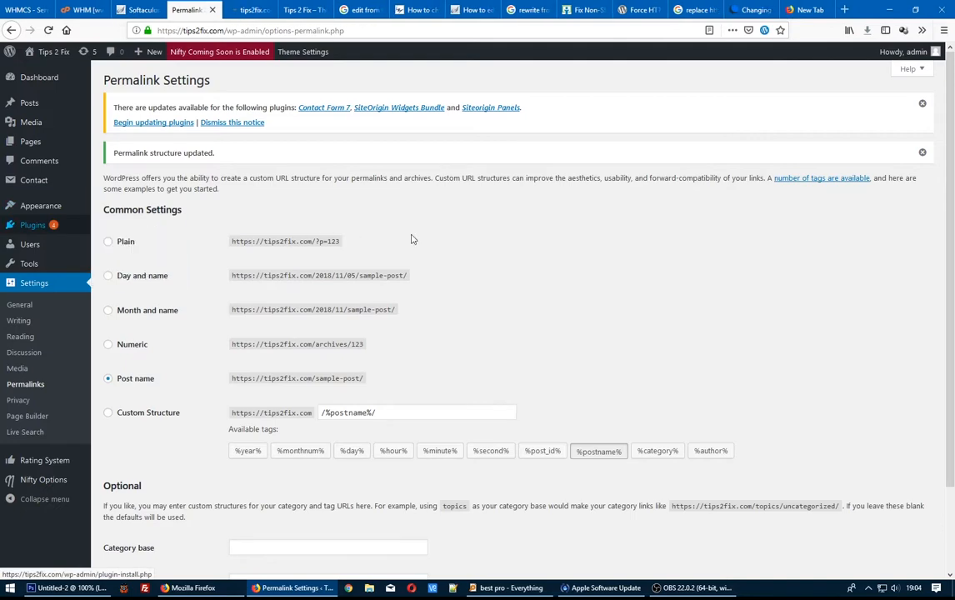
# - Install the Better Search Replace plugin from Add New plugins and activate it
pyautogui.rightClick(846, 164)
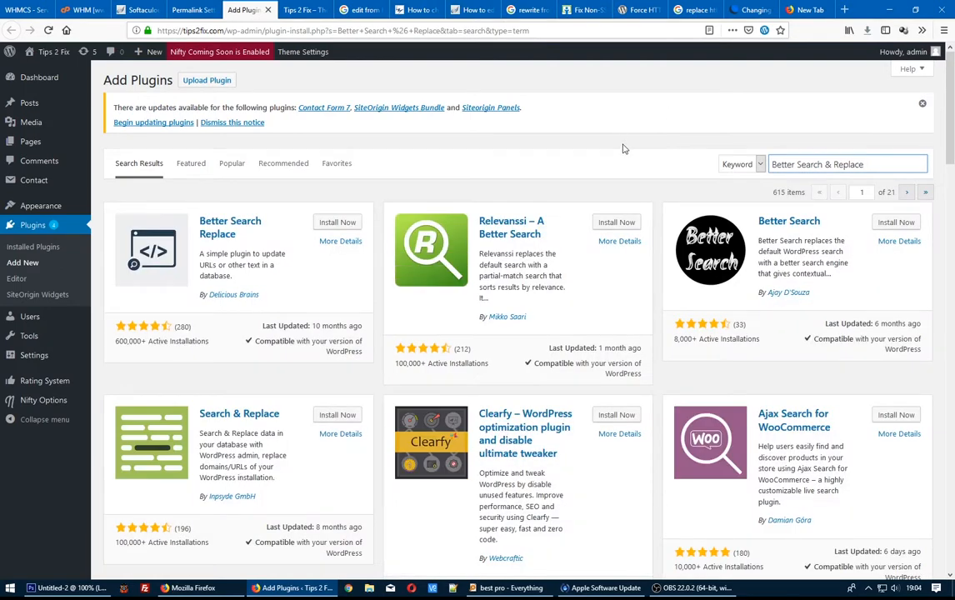
pyautogui.click(338, 222)
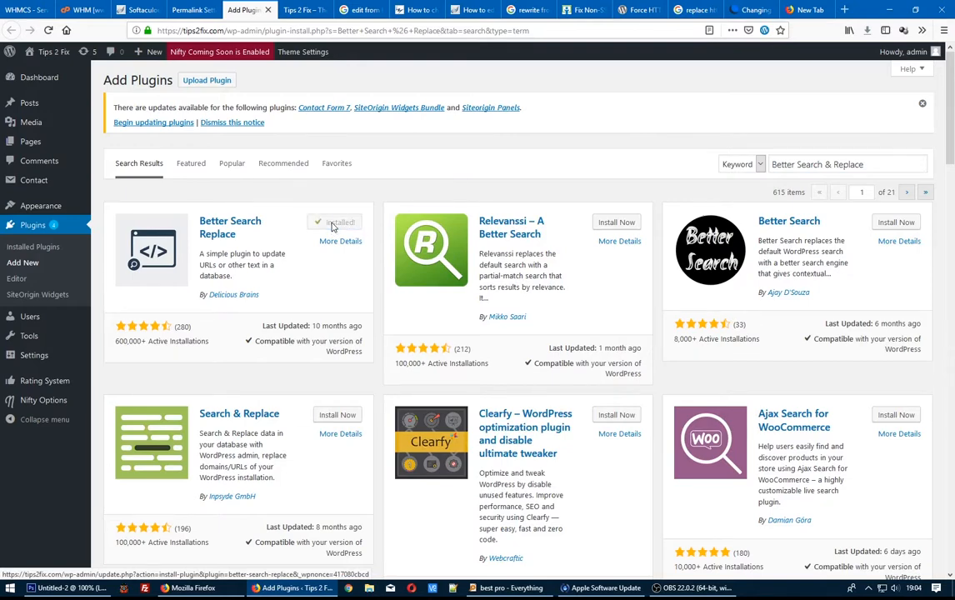
pyautogui.click(343, 223)
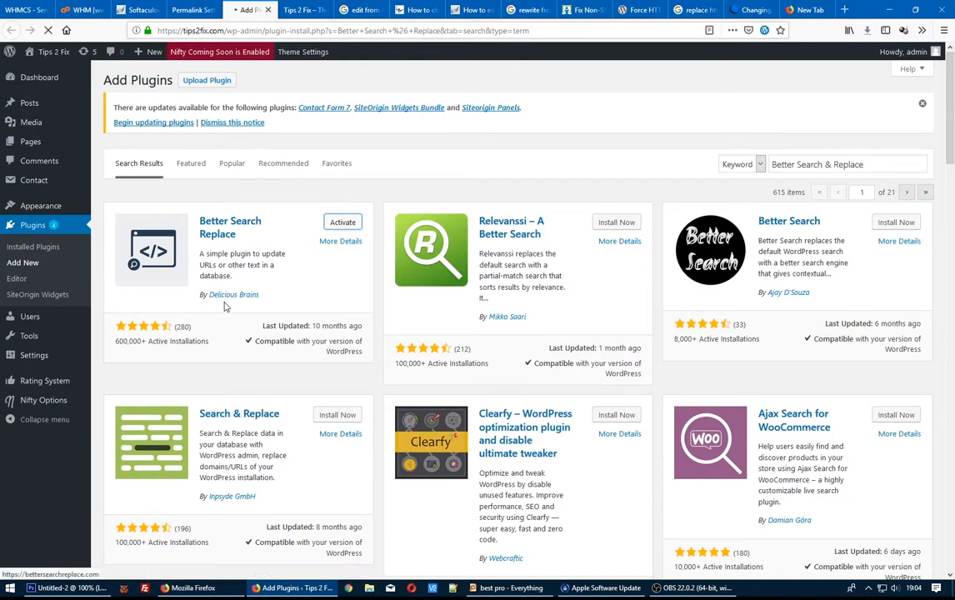
pyautogui.click(343, 222)
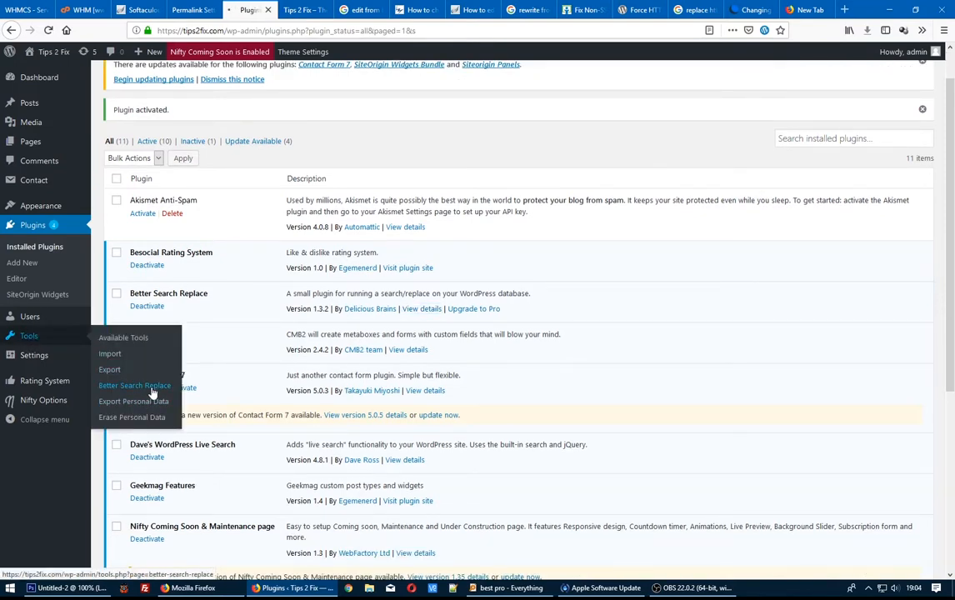
# - Save a max page size of 50000 in Better Search Replace, then show the Search/Replace form
pyautogui.click(134, 385)
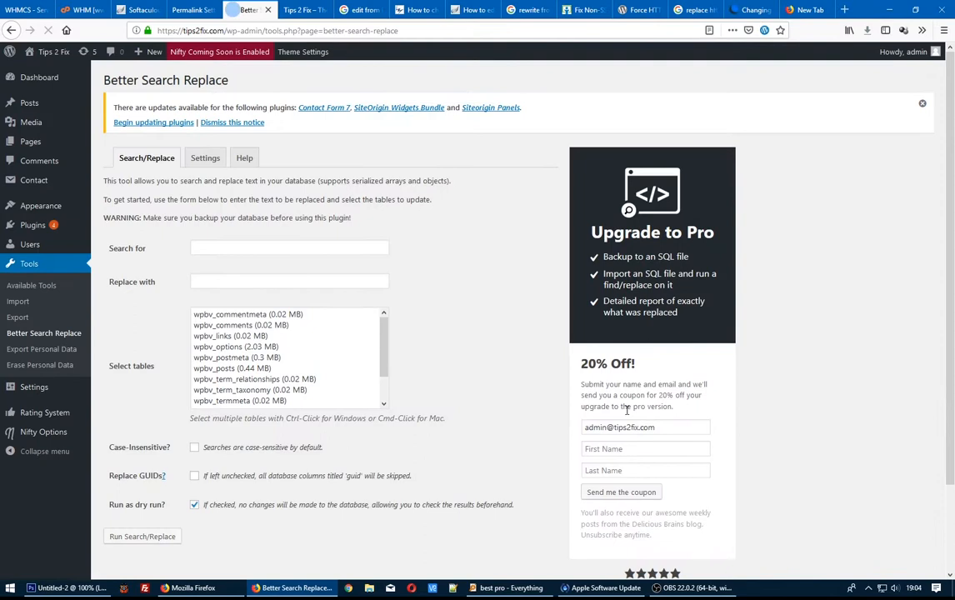
pyautogui.click(205, 158)
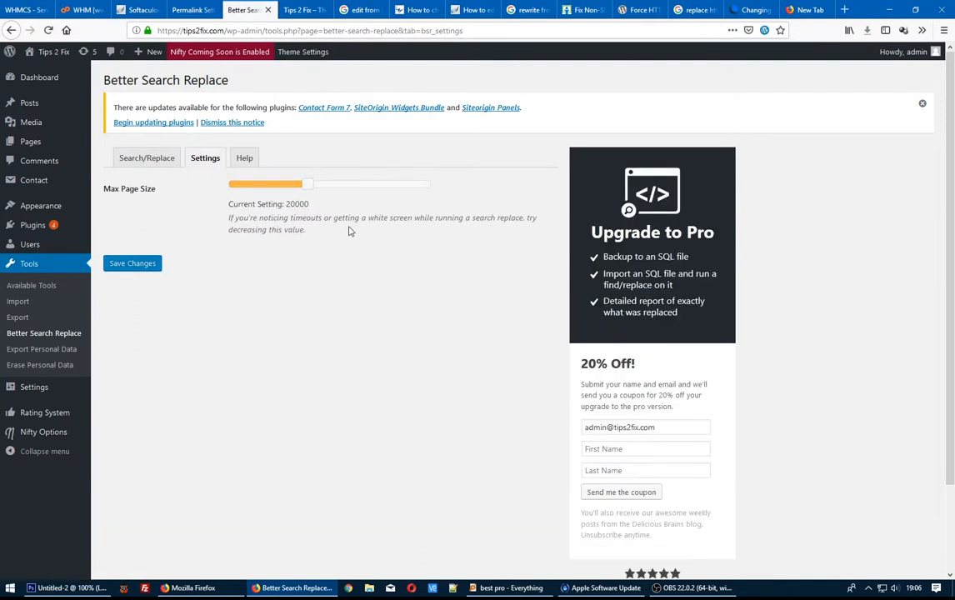
pyautogui.moveTo(308, 183); pyautogui.dragTo(431, 184)
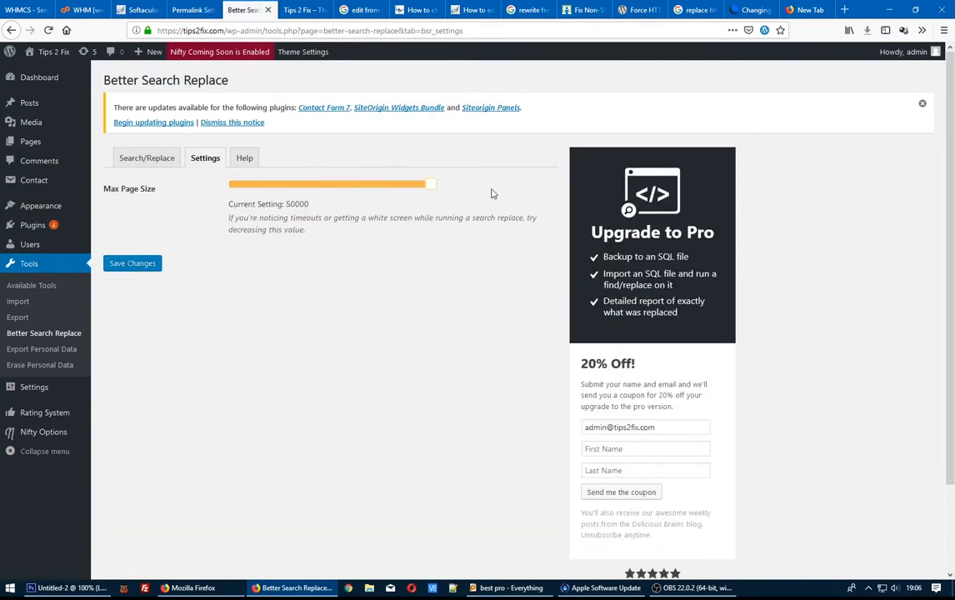
pyautogui.click(133, 262)
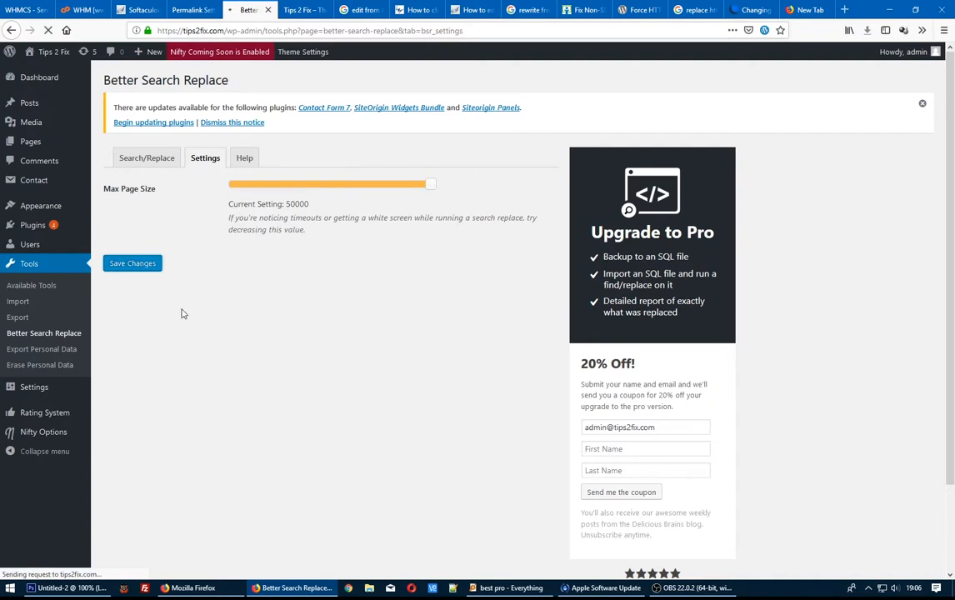
pyautogui.click(132, 262)
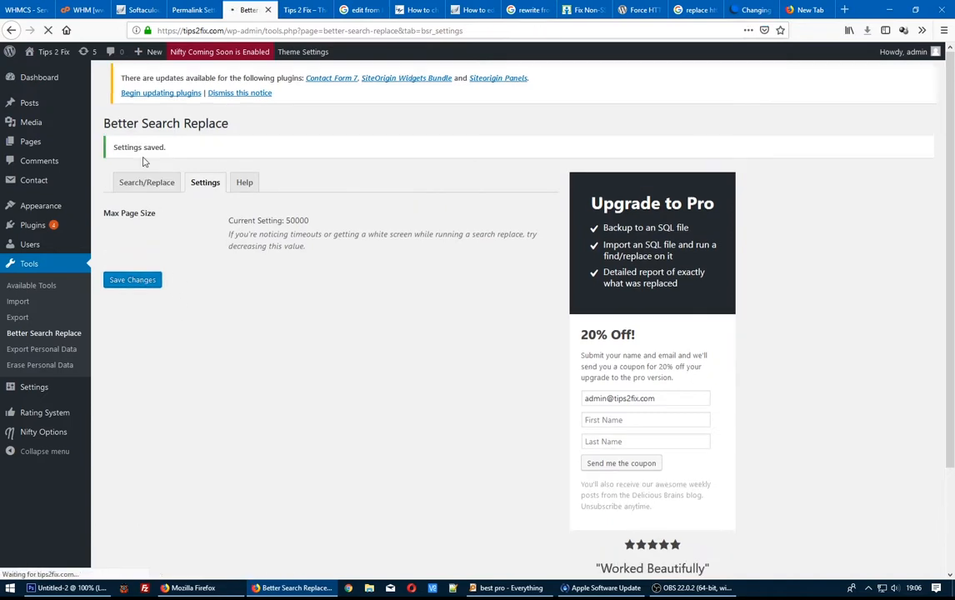
pyautogui.click(145, 188)
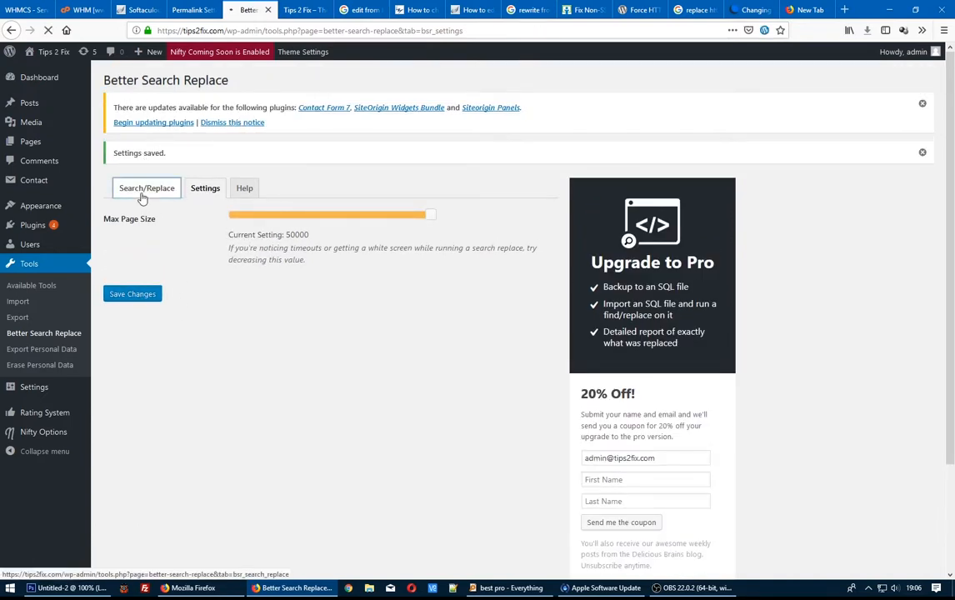
pyautogui.click(146, 188)
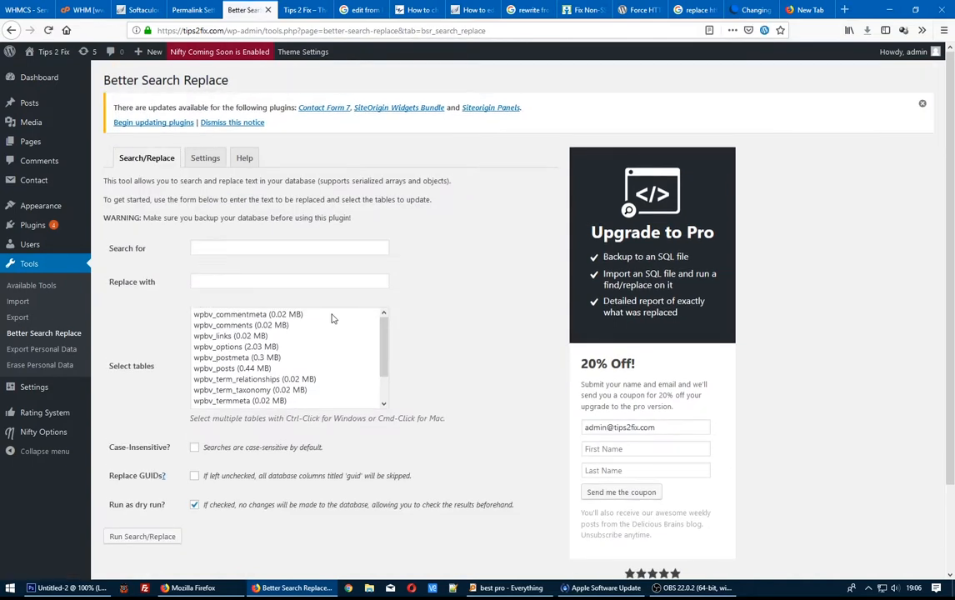
pyautogui.click(290, 248)
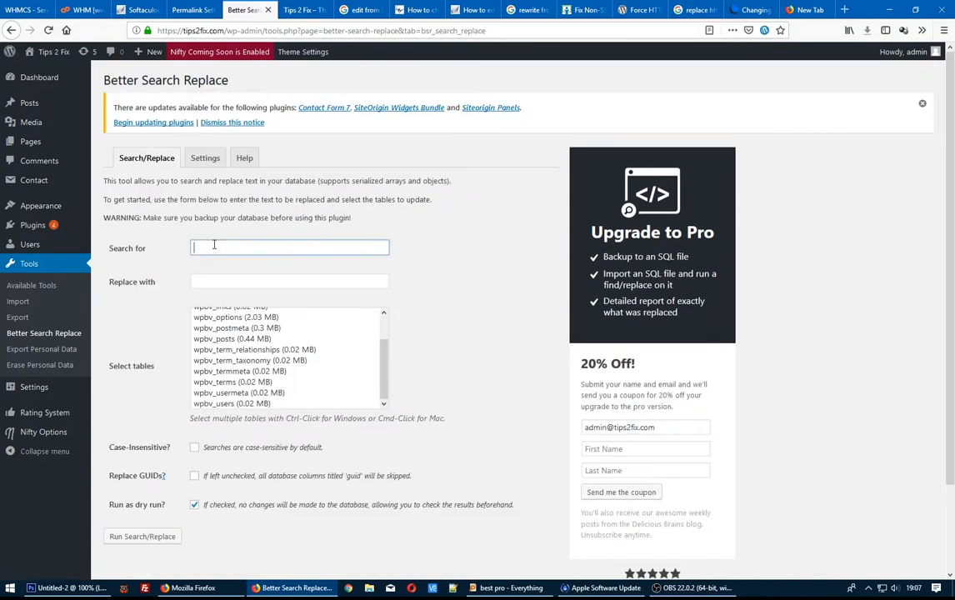
pyautogui.write('https://tips2fix.com/')
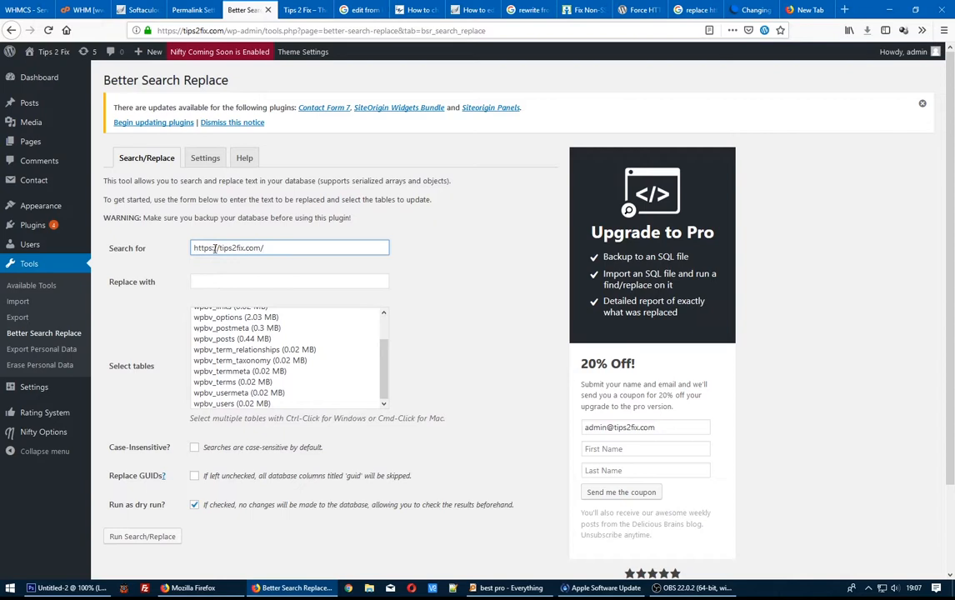
pyautogui.press('Backspace')
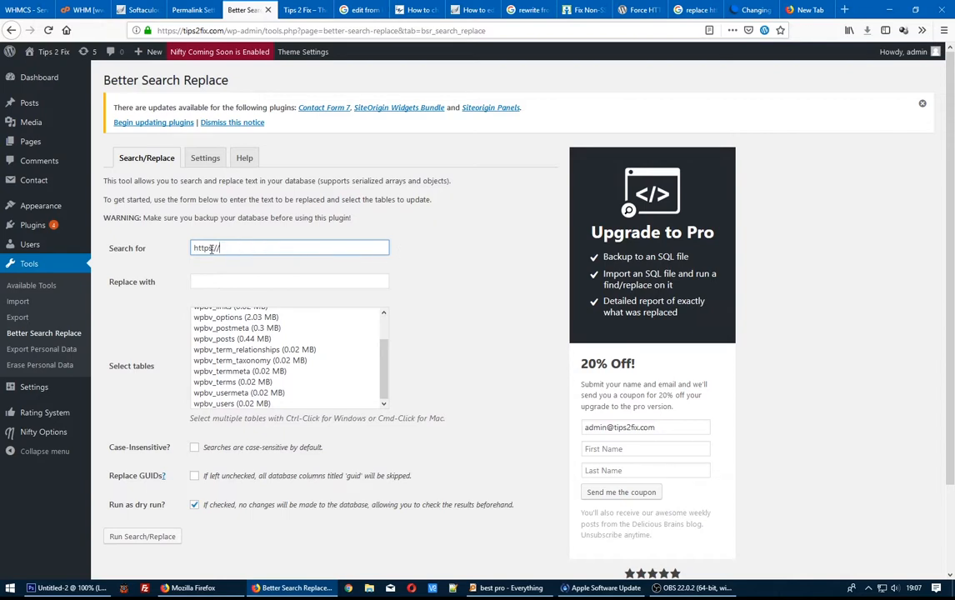
pyautogui.click(290, 281)
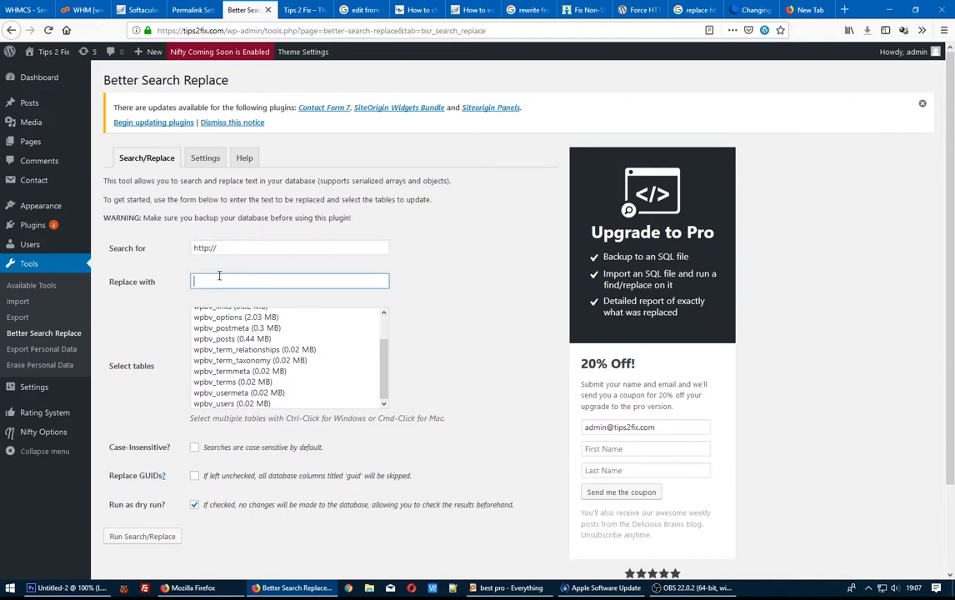
pyautogui.write('https://tips2fix')
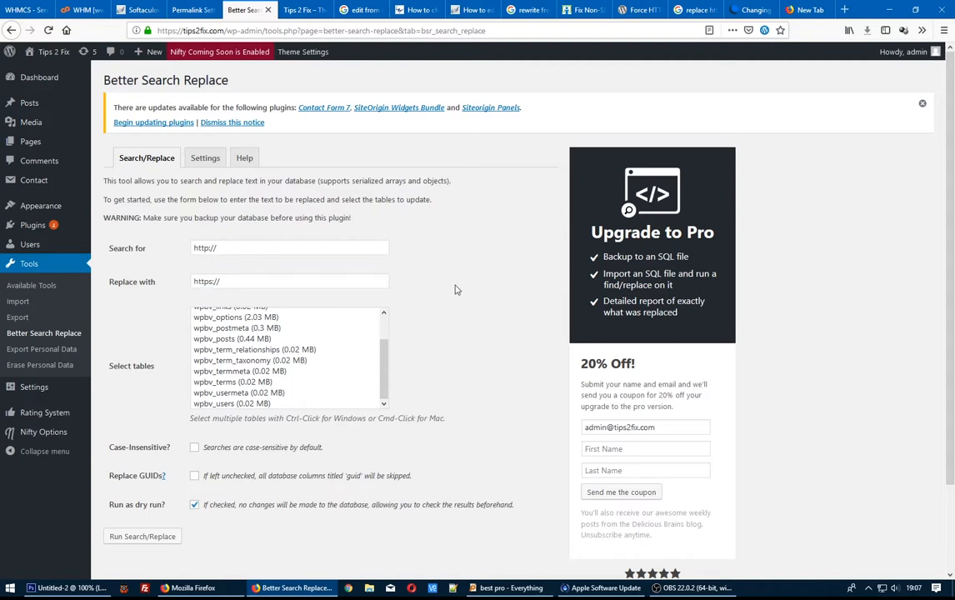
pyautogui.moveTo(178, 517)
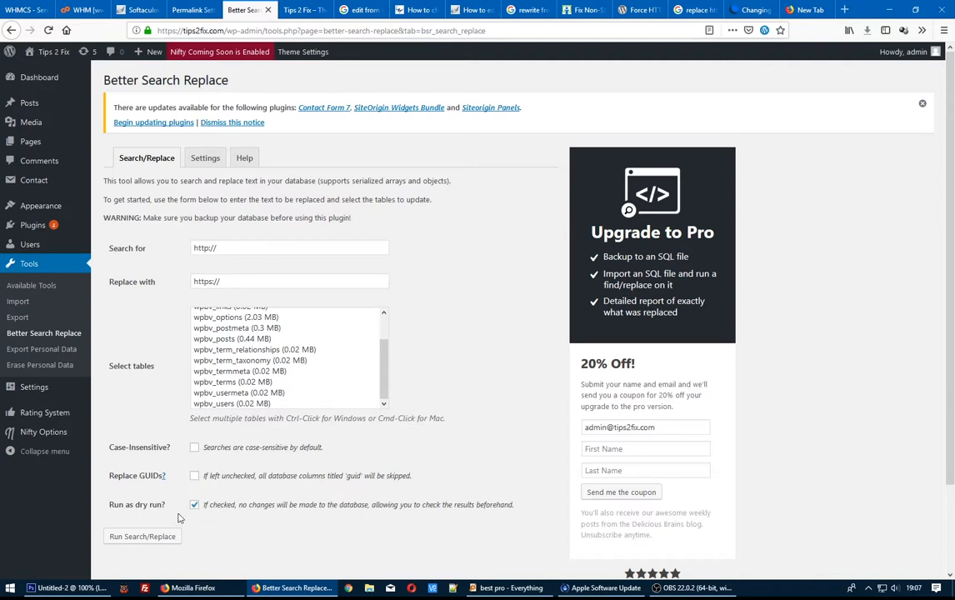
pyautogui.click(141, 536)
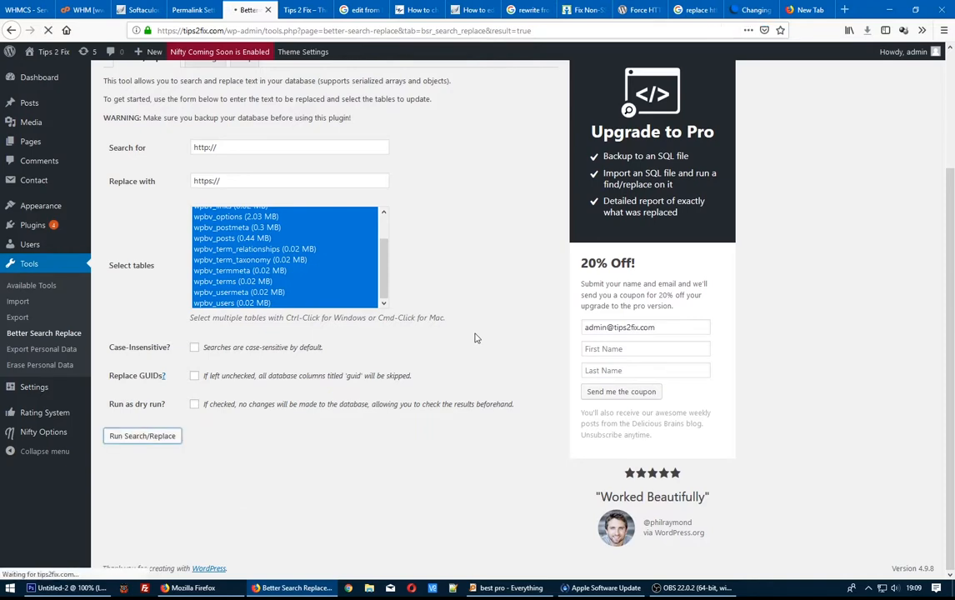
pyautogui.click(142, 436)
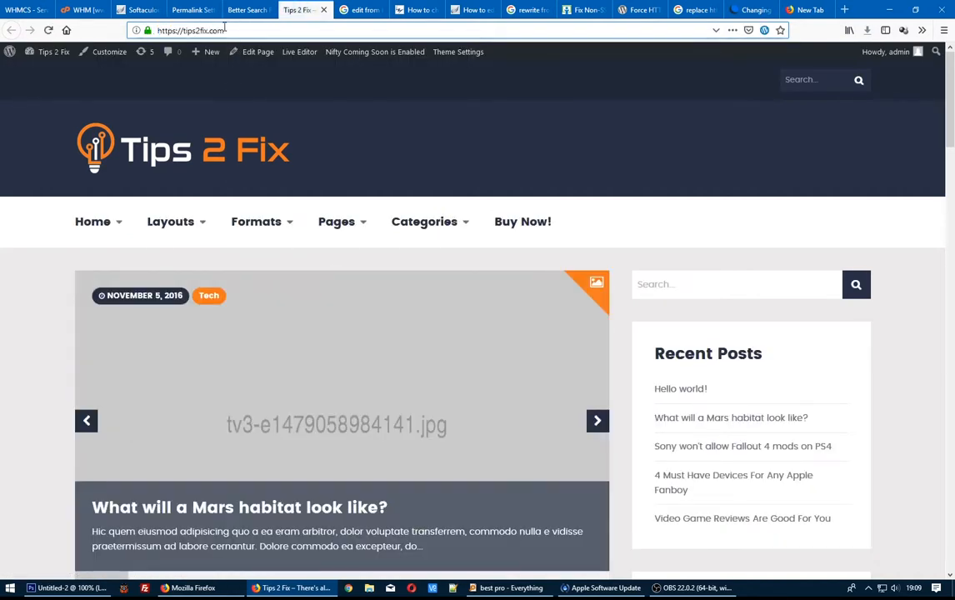
# - Check the padlock shows a secure connection, then return to the 52-cells-changed results
pyautogui.click(192, 30)
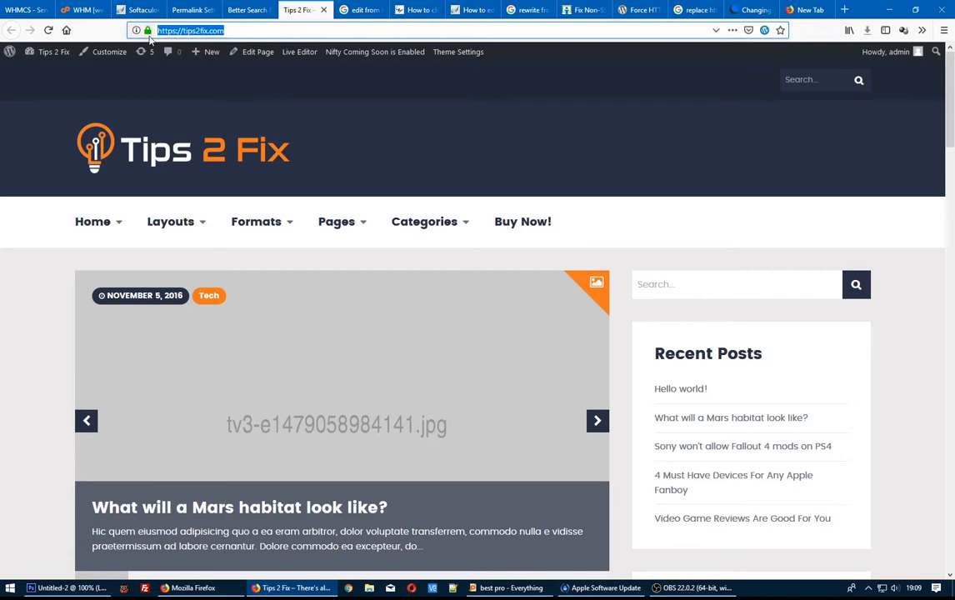
pyautogui.click(137, 30)
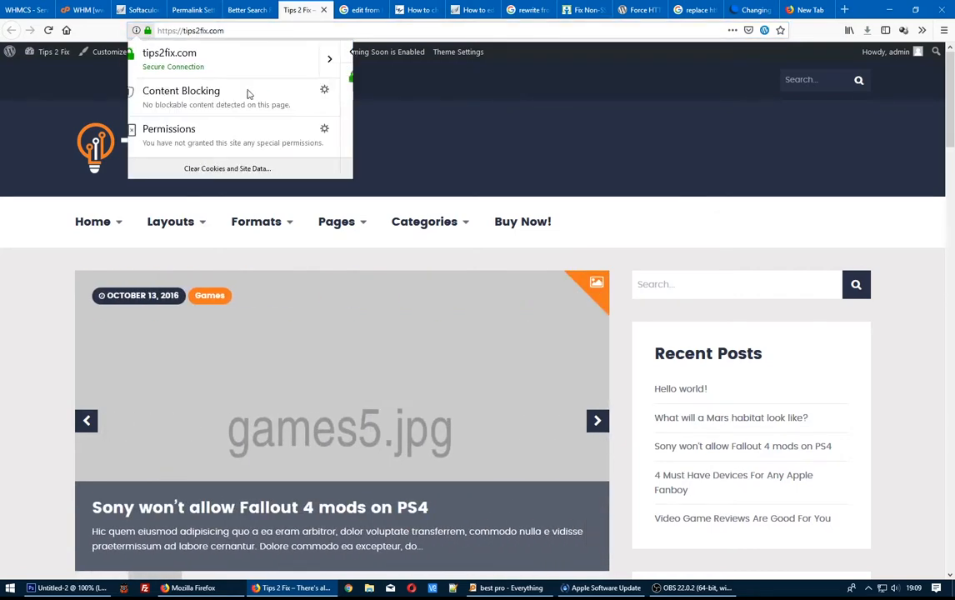
pyautogui.click(246, 10)
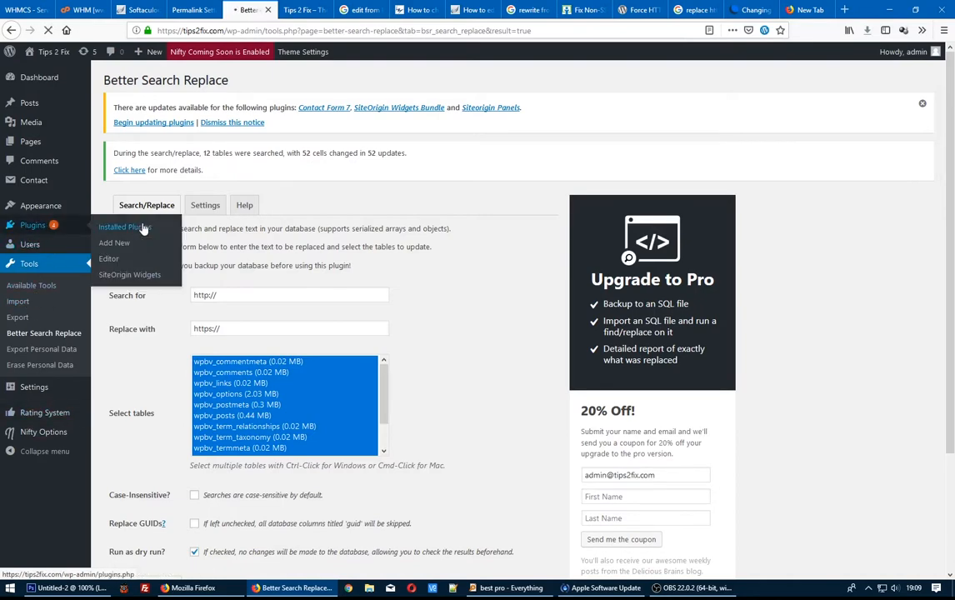
# - Deactivate Better Search Replace in the Installed Plugins list
pyautogui.click(121, 227)
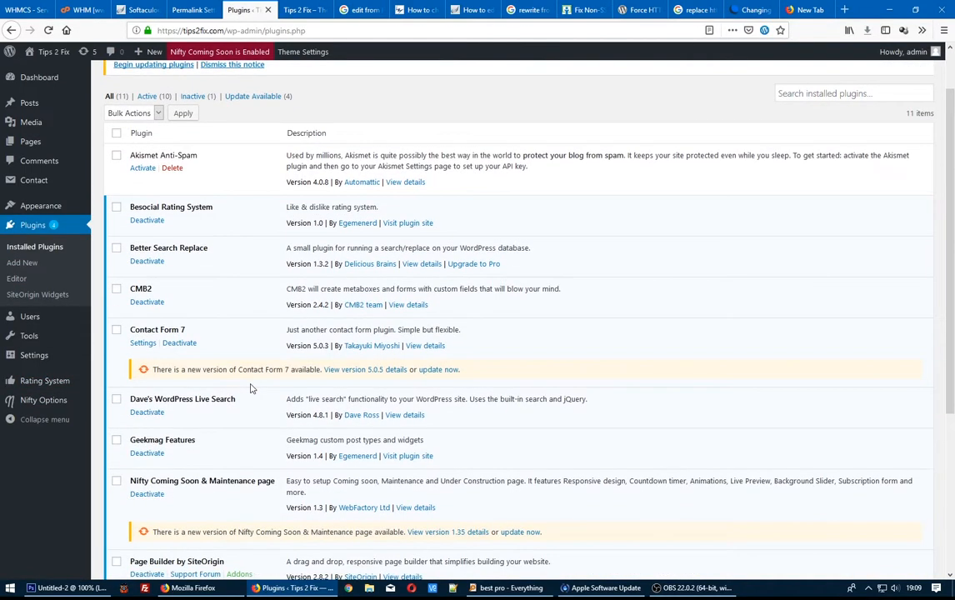
pyautogui.scroll(-3)
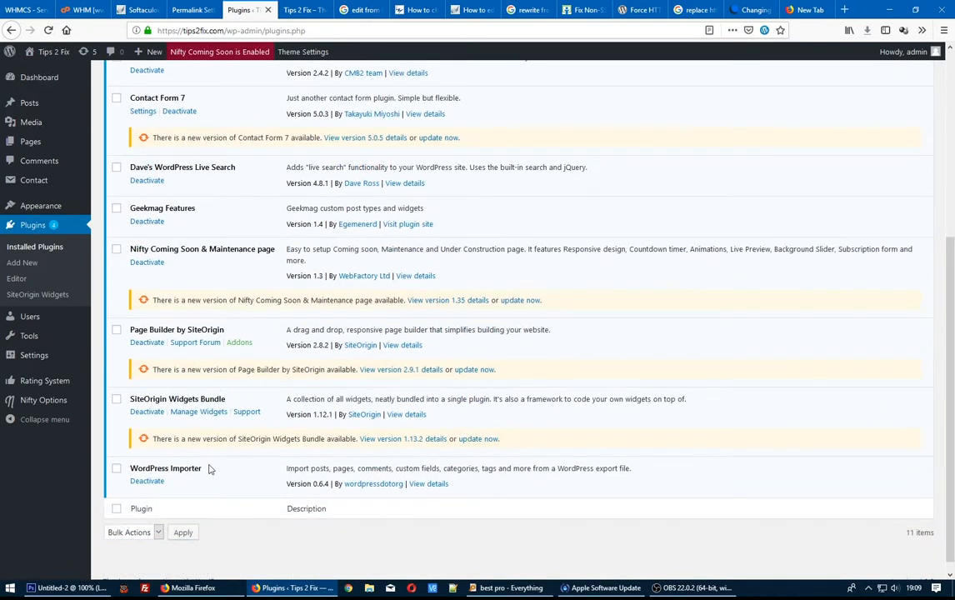
pyautogui.scroll(3)
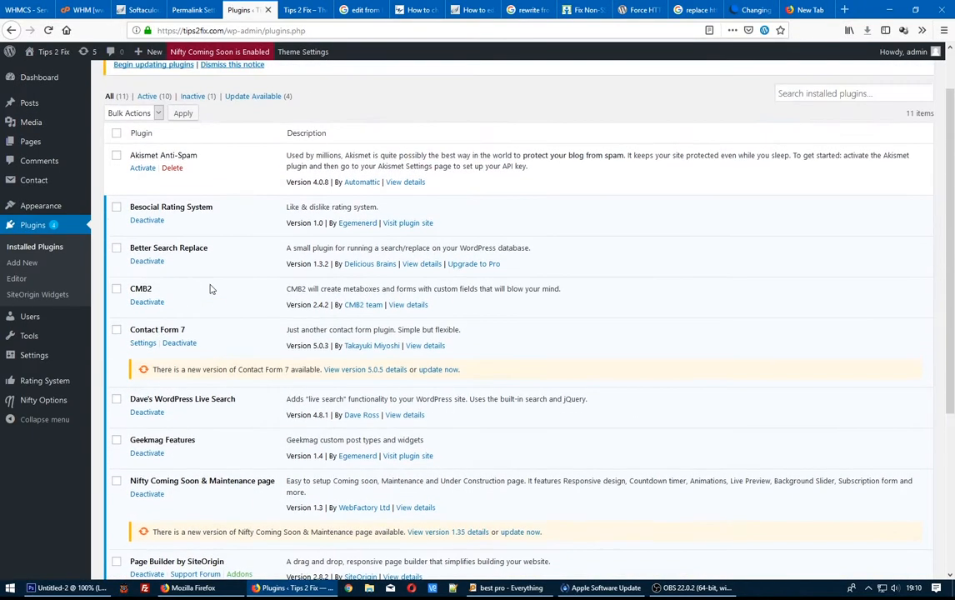
pyautogui.click(147, 261)
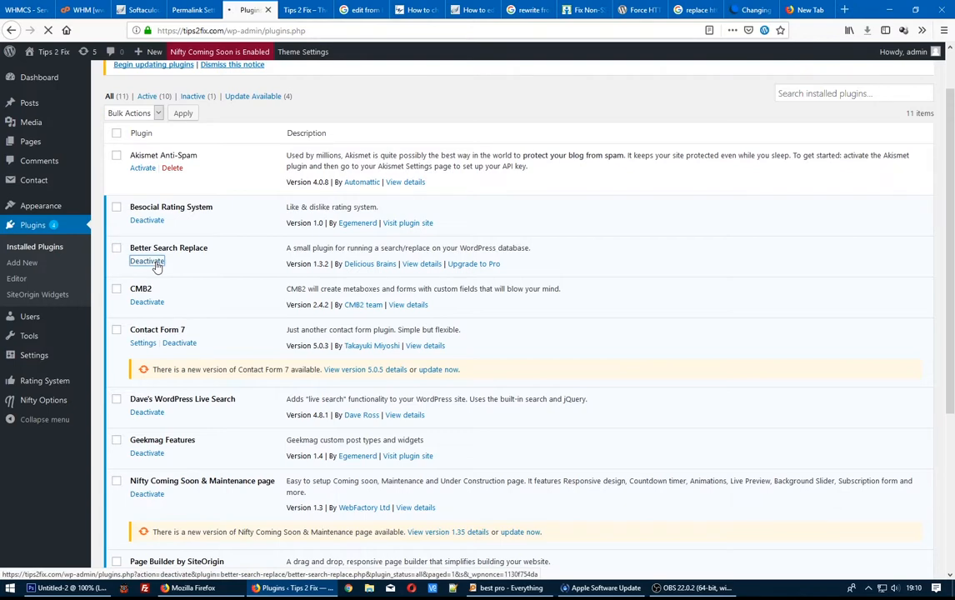
# - Delete Better Search Replace with confirmation and reload the site homepage
pyautogui.click(146, 261)
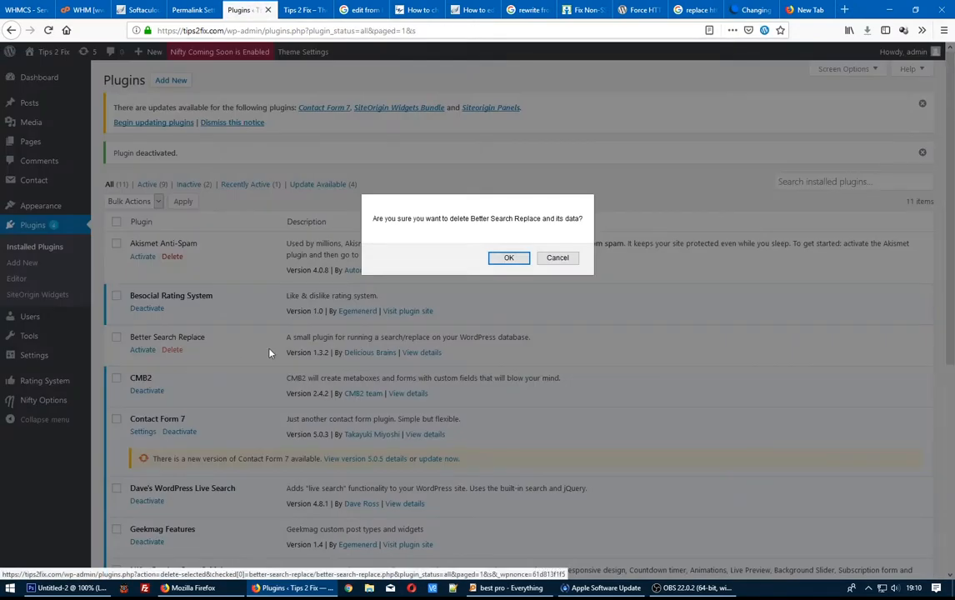
pyautogui.click(509, 257)
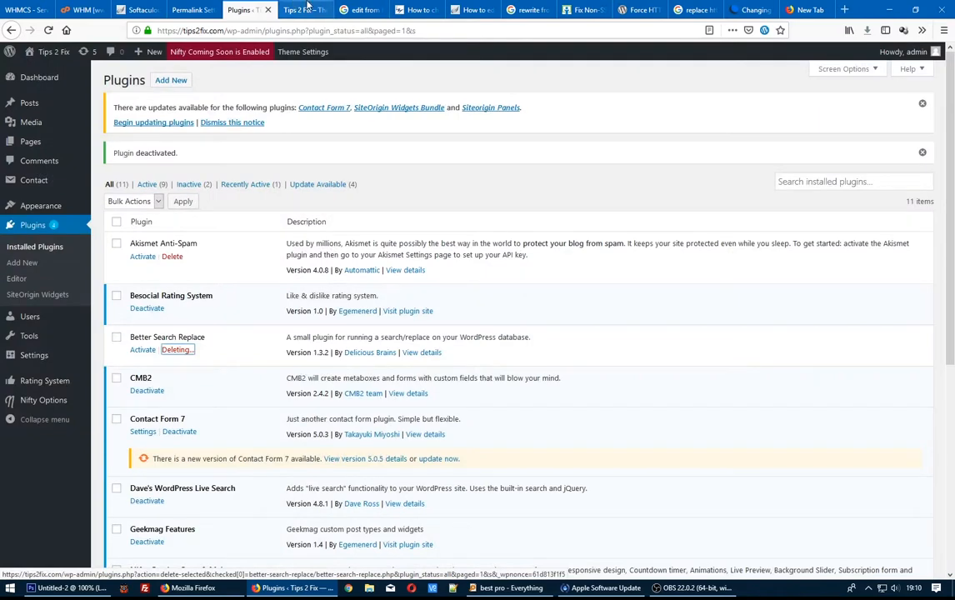
pyautogui.click(304, 9)
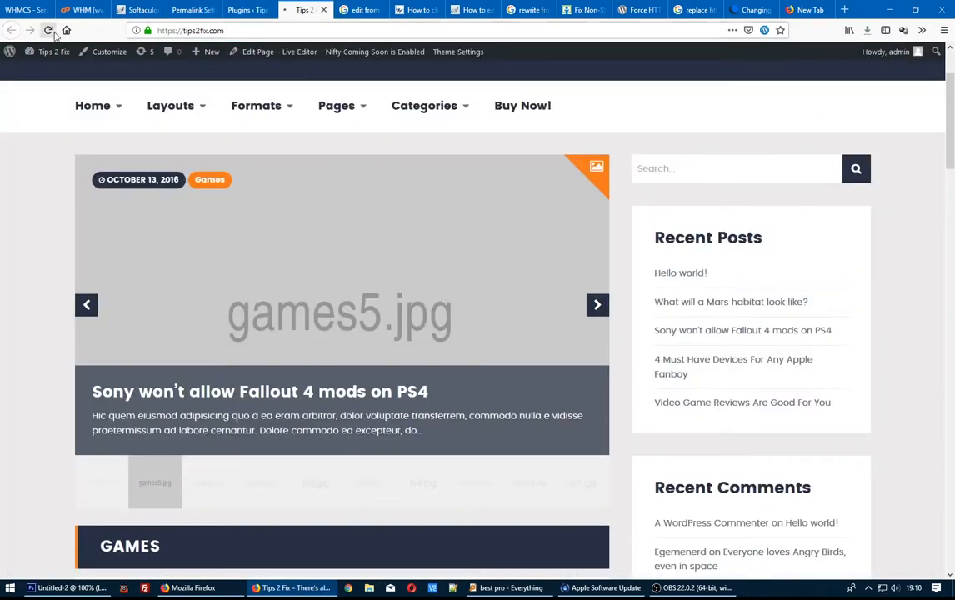